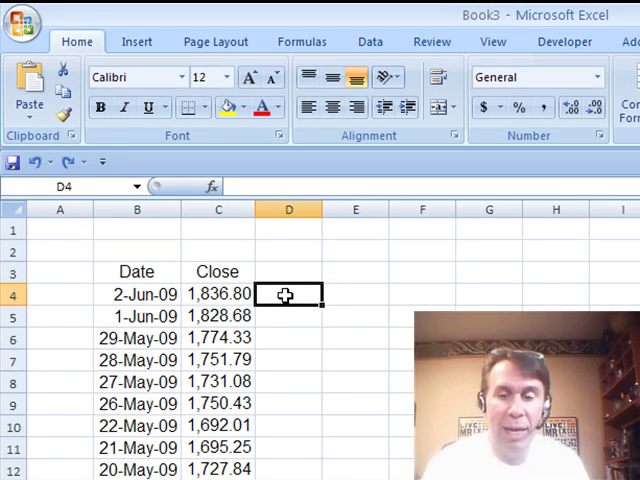
Step: Enter =SIGN(C4-C5) in D4 and fill it down column D
text(=s)
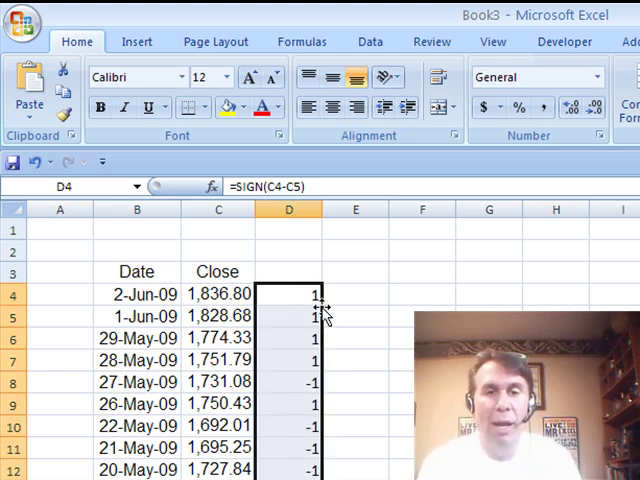
click(218, 338)
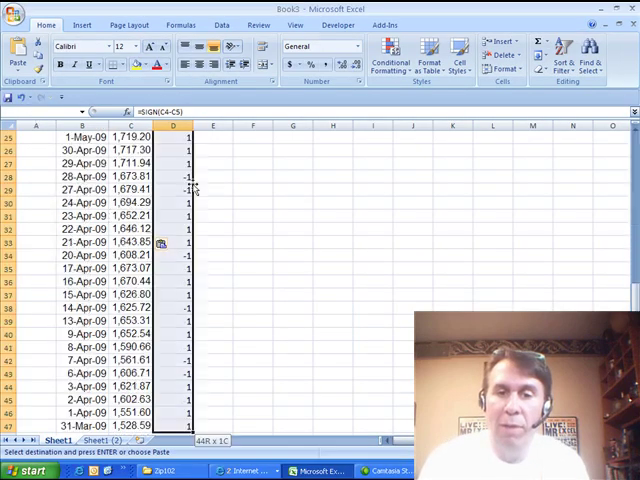
Step: Select the 1/-1 results in column D for the 3 Arrows (Colored) icon set
click(390, 60)
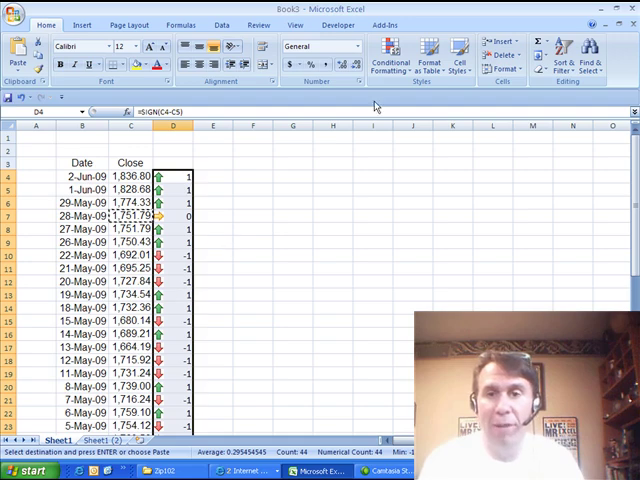
Step: Edit the column D icon set rule in the Rules Manager and confirm the revised arrow thresholds
click(392, 58)
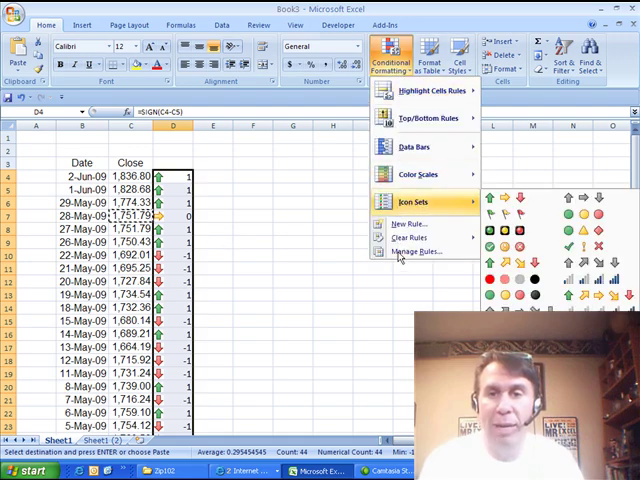
click(416, 252)
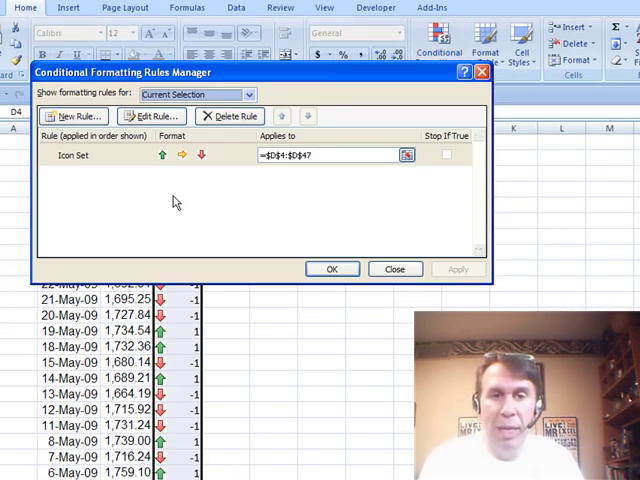
click(156, 116)
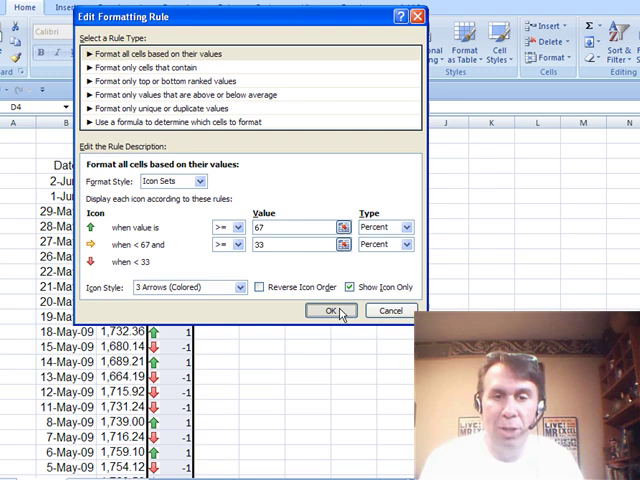
click(332, 310)
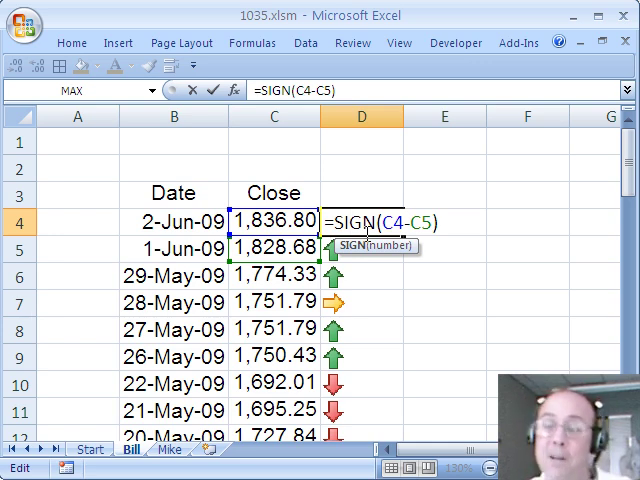
Step: Leave D4's =SIGN(C4-C5) formula unchanged after inspecting it
key(Enter)
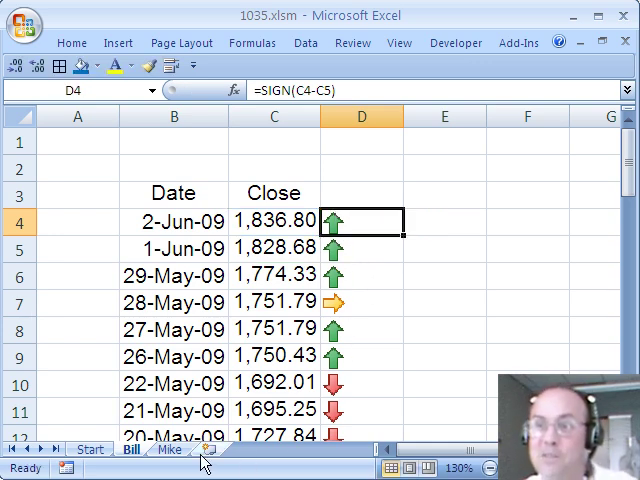
Step: On the Mike sheet, write the partial formula =IF(D4-D5>0,CHAR(233) in E4
click(168, 448)
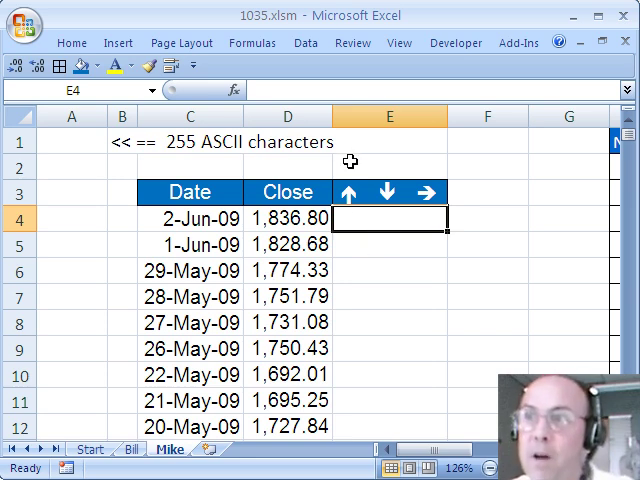
mouse_move(444, 212)
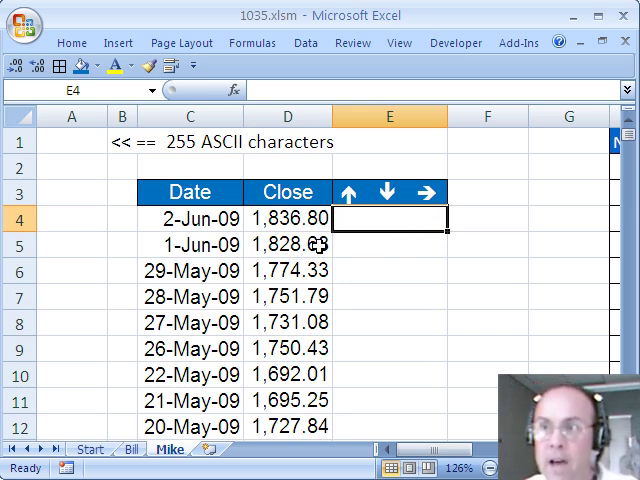
text(=i)
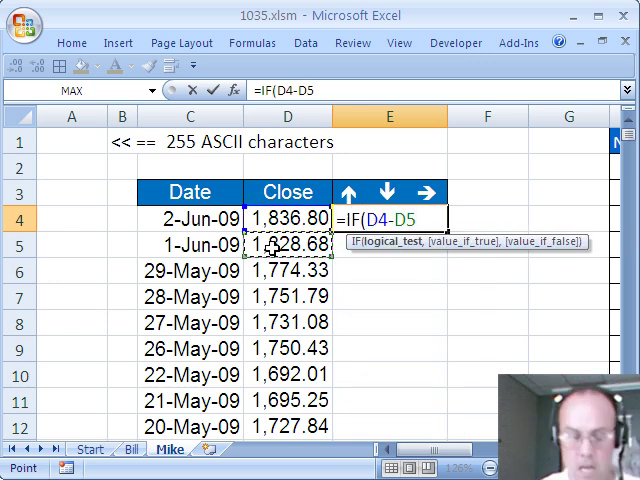
text(>0)
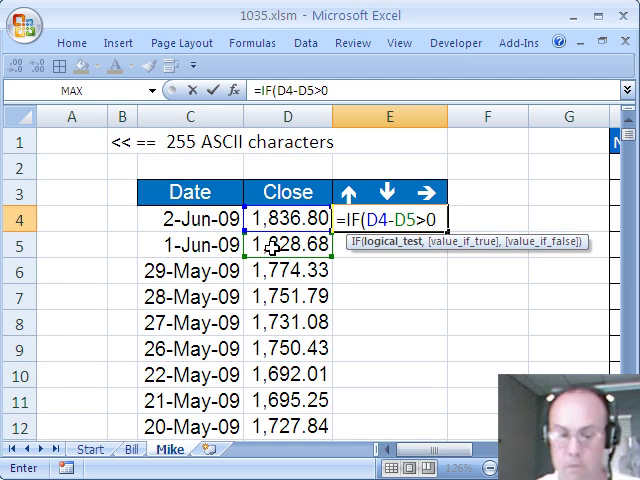
text(,cha)
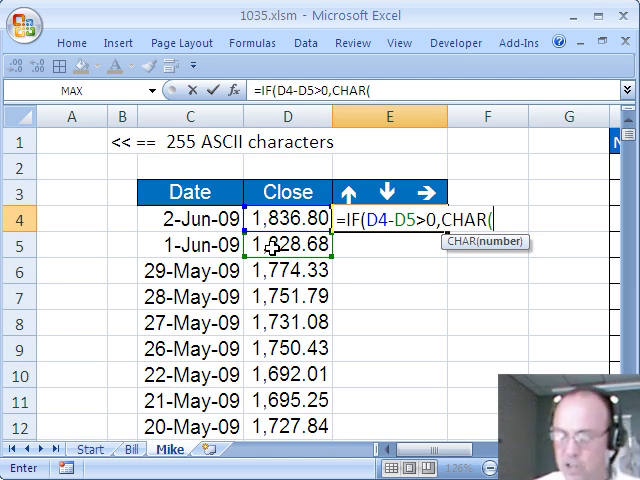
text(233))
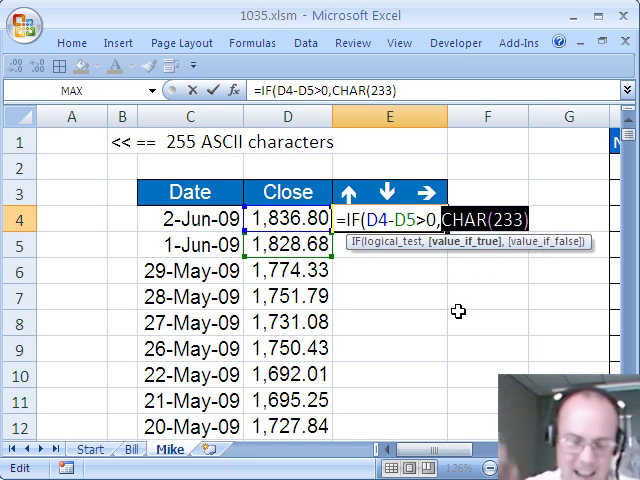
text("é")
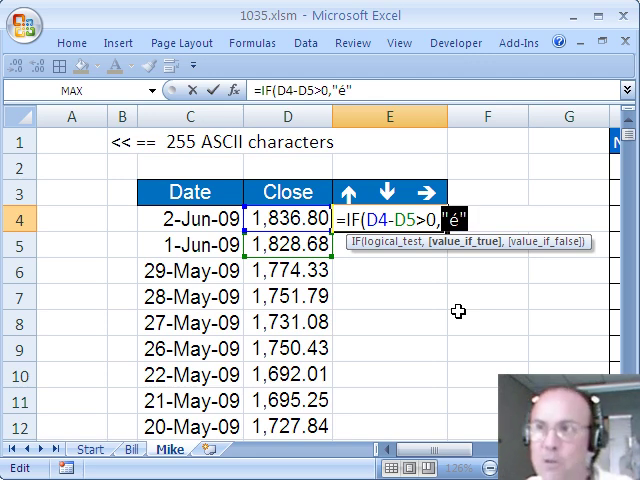
text(CHAR(233))
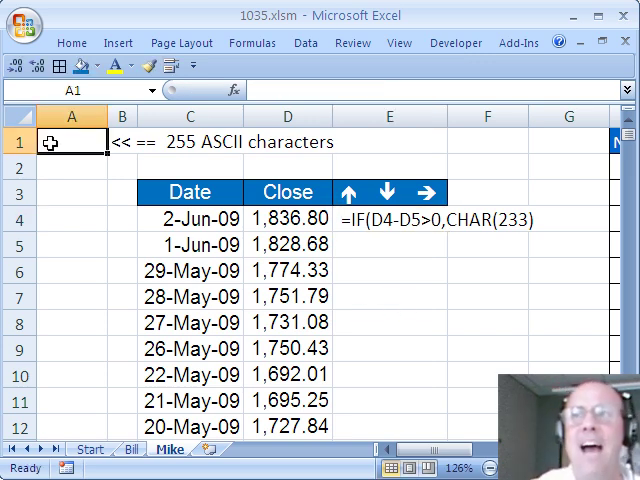
Step: Enter =CHAR(ROW()) in A1, set Wingdings, and copy it to A2:A255
text(=c)
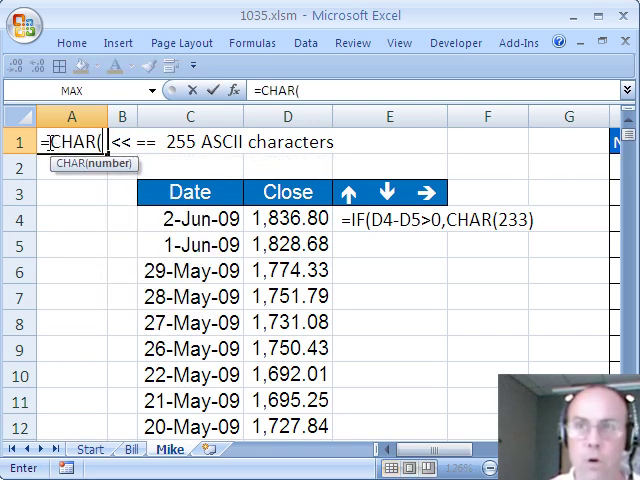
text(row)
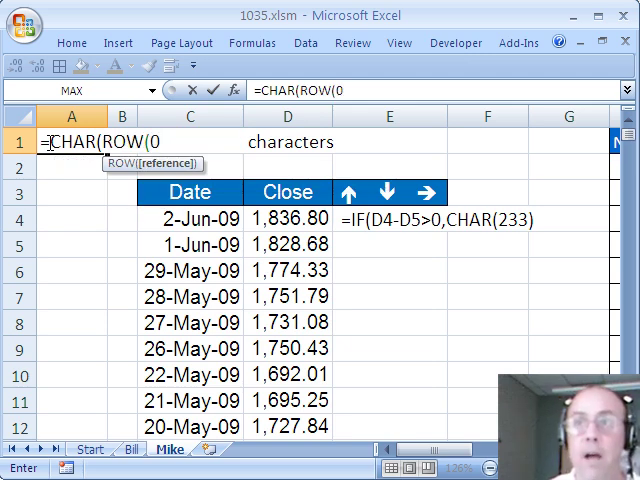
text())
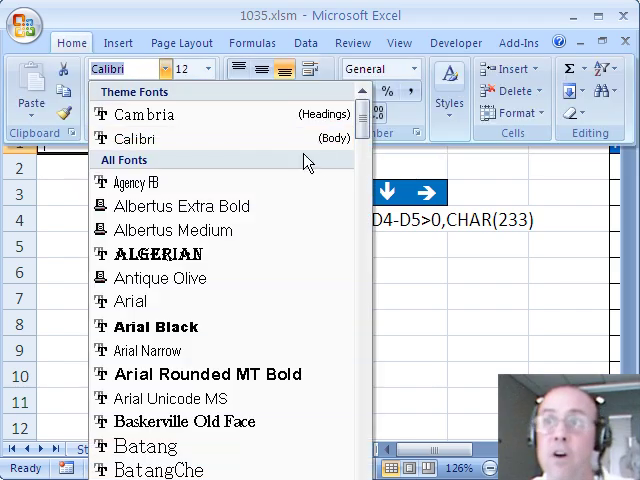
scroll(down, 3)
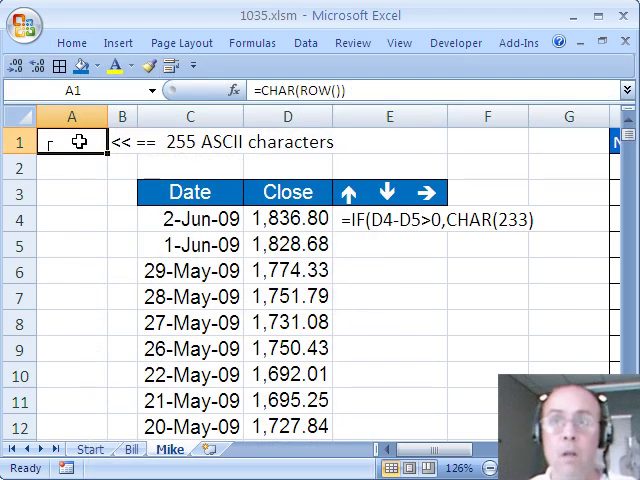
key(ctrl+c)
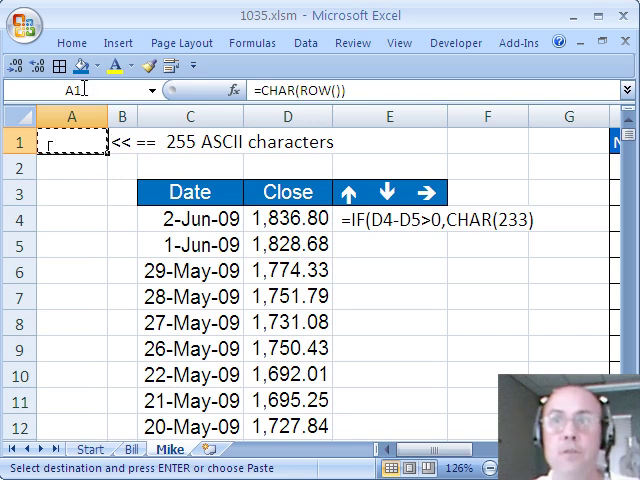
text(a2)
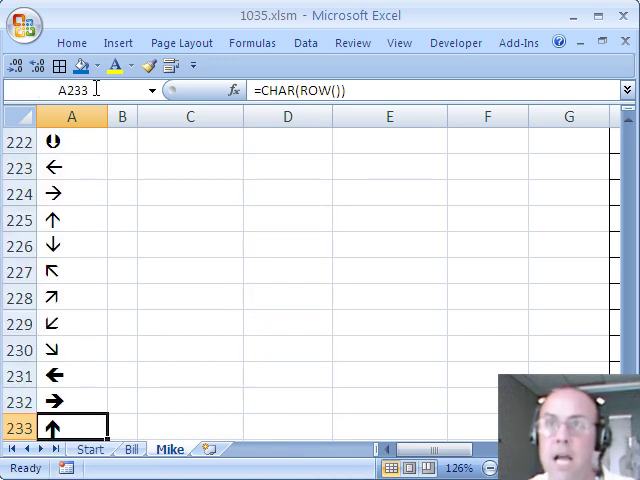
Step: Complete E4 as =IF(D4-D5>0,CHAR(233),IF(D4-D5<0,CHAR(234),CHAR(232)))
scroll(down, 3)
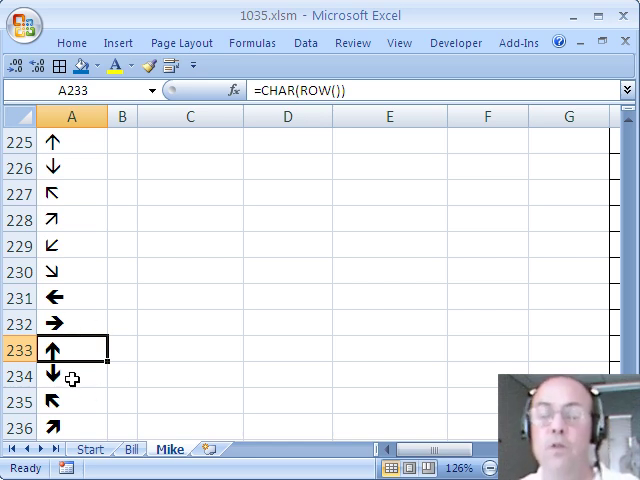
mouse_move(172, 400)
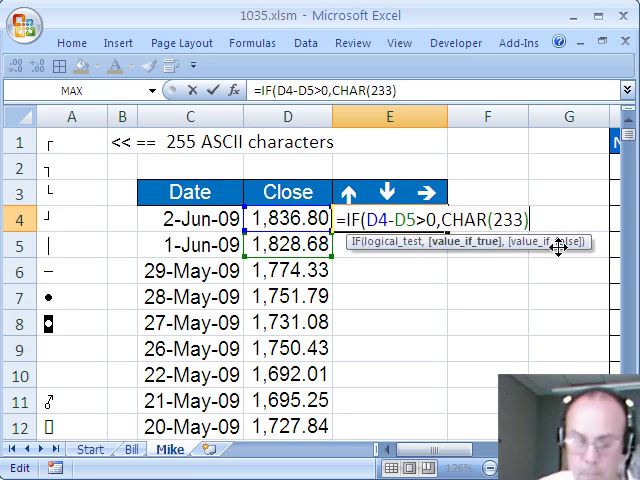
text(,IF(D4-D5>0,CHAR(233))
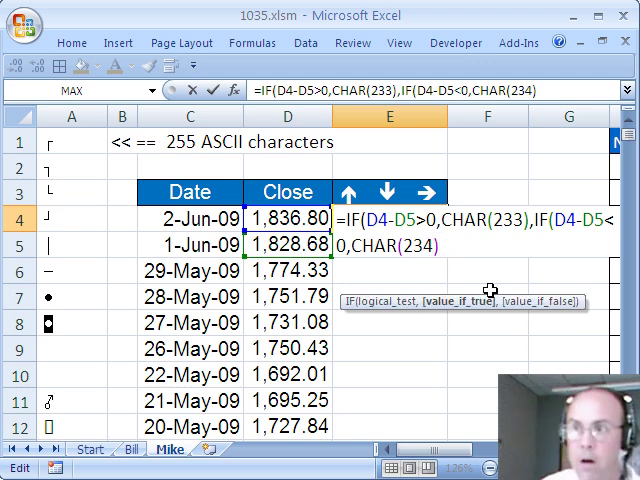
text(ch)
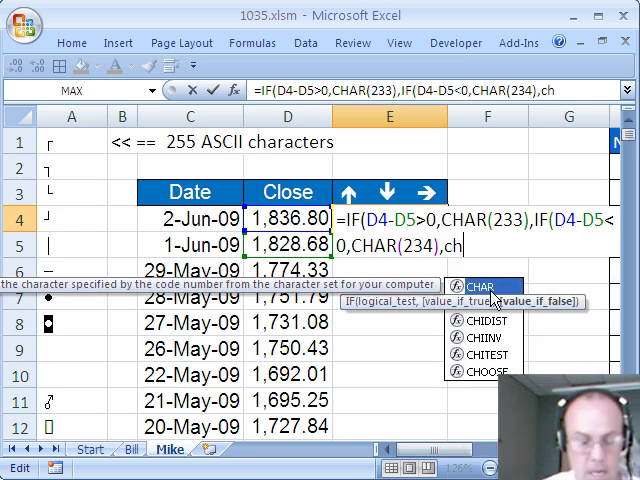
text(CHAR(2)
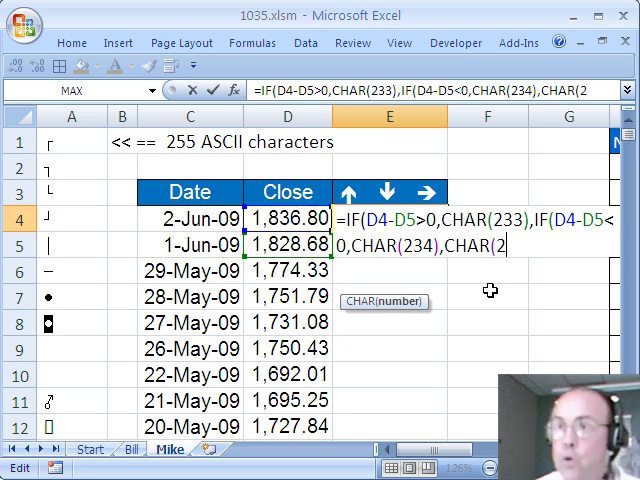
text(32)
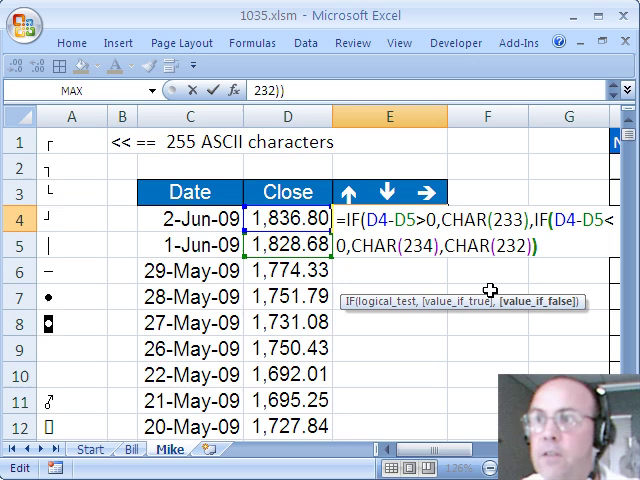
text())
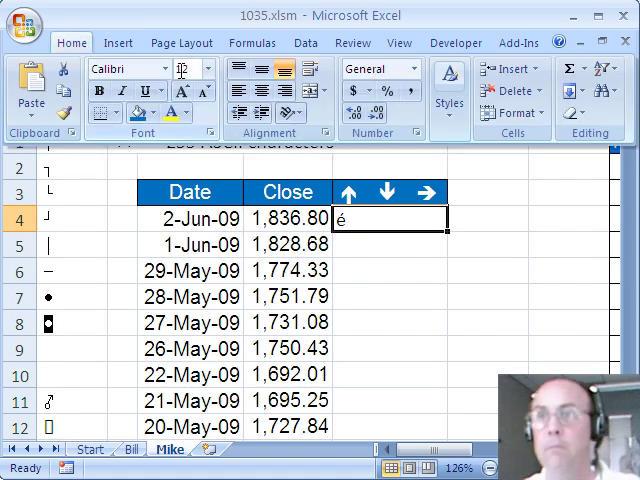
Step: Show column E in Wingdings arrows and replace the 29-May-09 close with a cell-reference formula
click(168, 68)
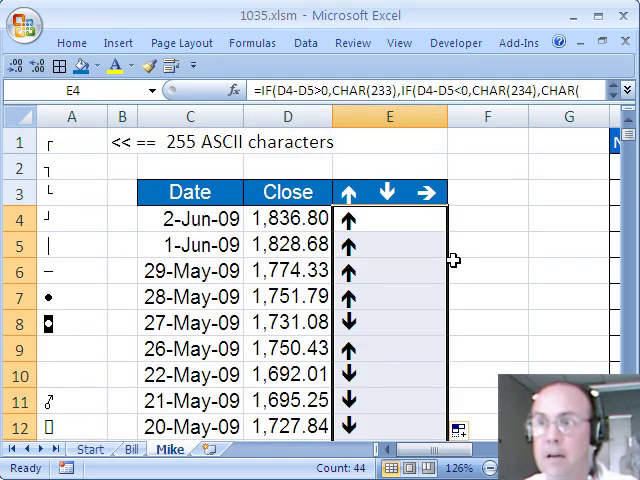
mouse_move(458, 336)
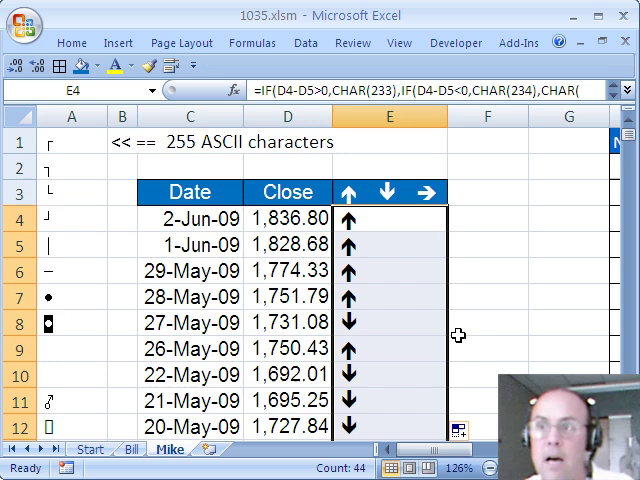
mouse_move(348, 298)
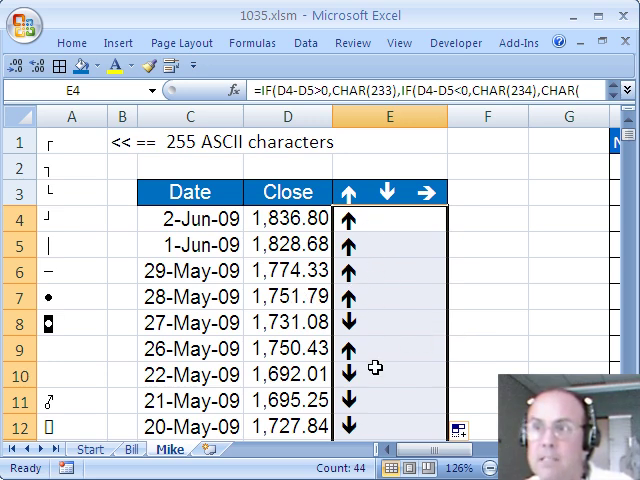
mouse_move(300, 302)
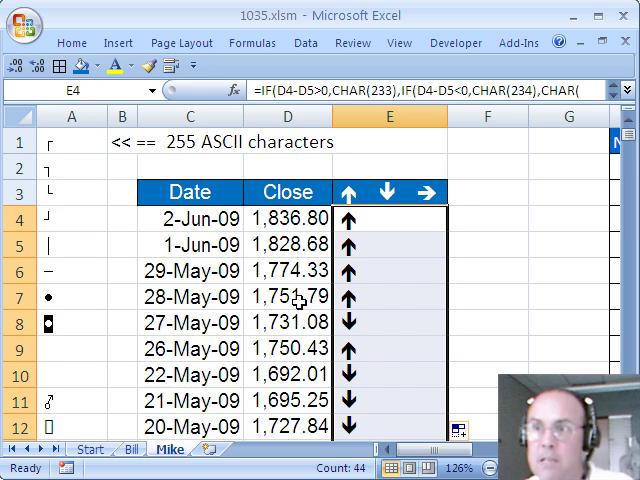
click(288, 270)
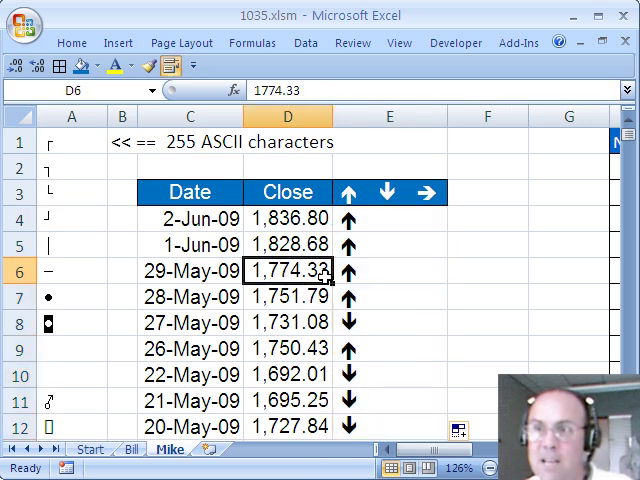
text(=-)
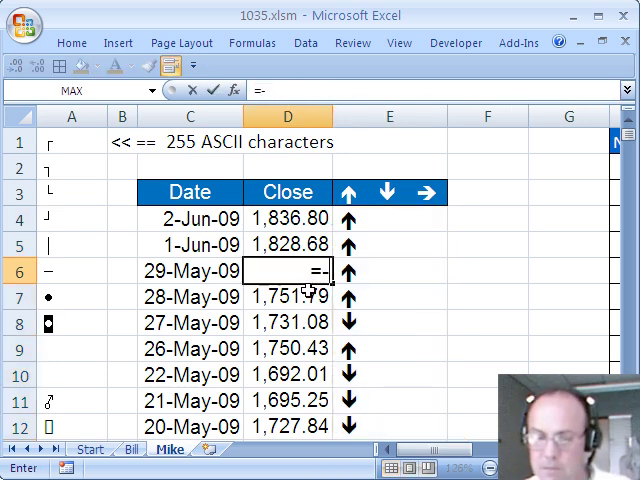
key(Enter)
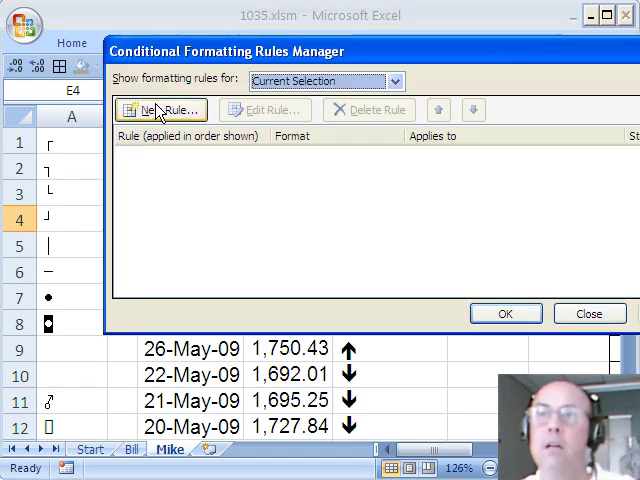
Step: Create a formula rule =D4-D5>0 for E4 and go to its font format
click(160, 110)
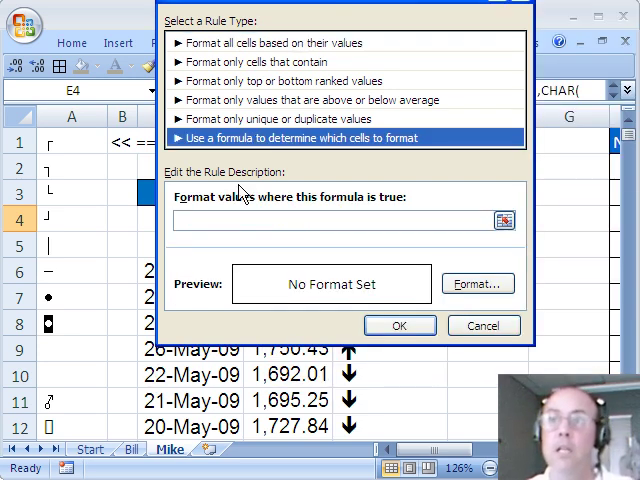
click(340, 220)
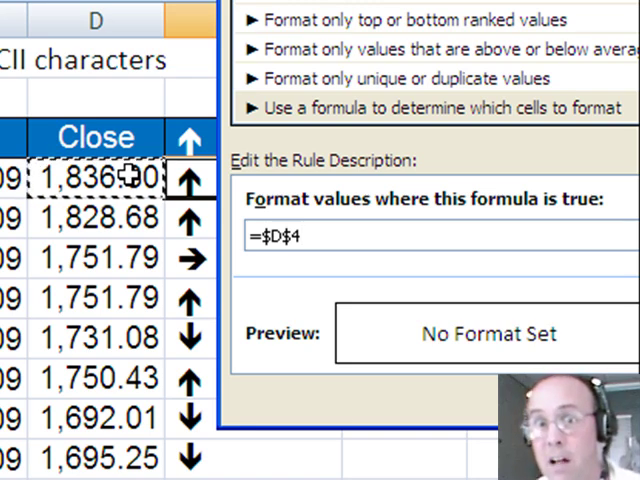
text(=D4)
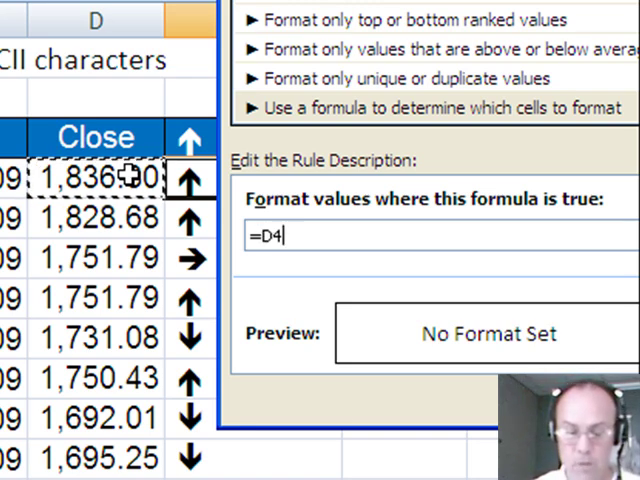
click(96, 218)
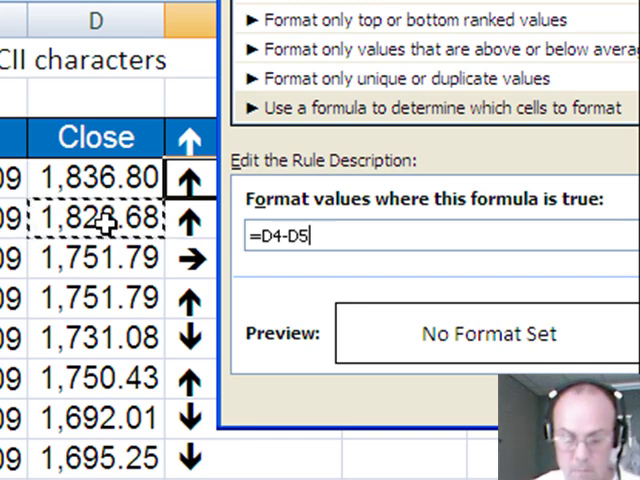
text(>0)
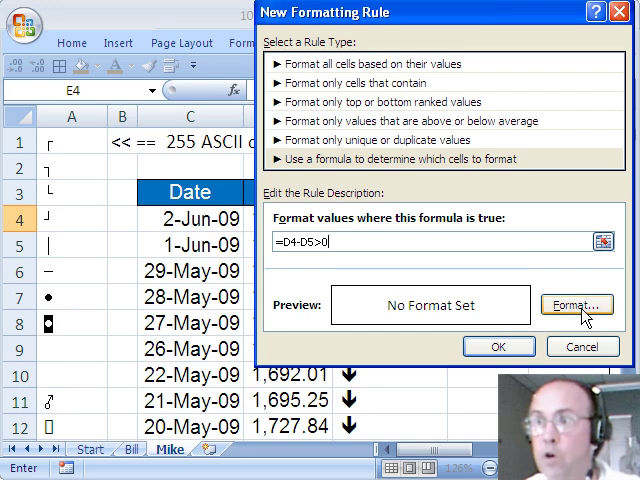
click(576, 304)
text(<)
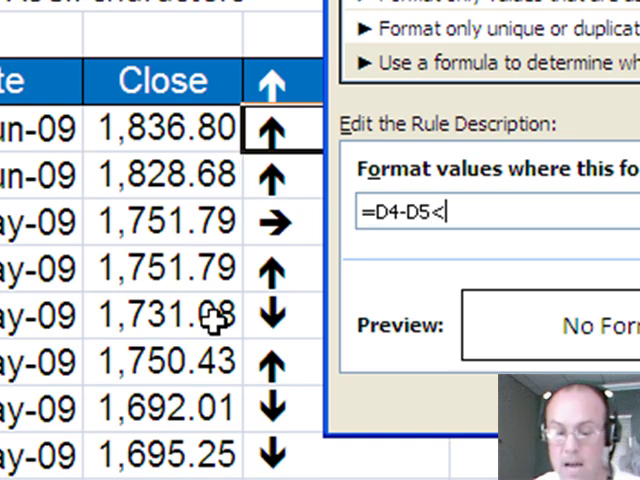
Step: Add a red =D4-D5<0 rule beside the green =D4-D5>0 rule and apply both
text(0)
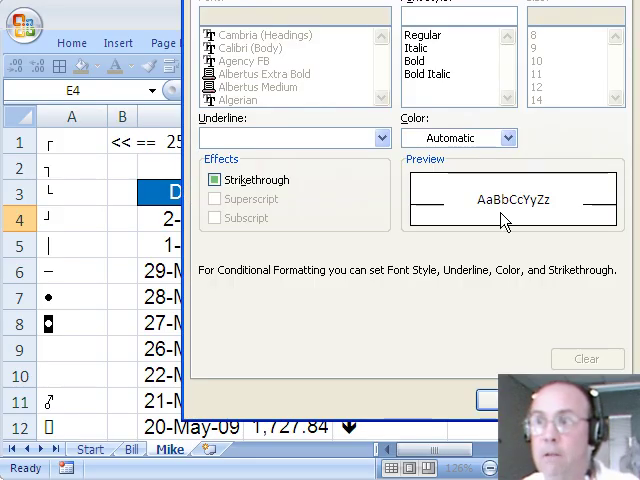
click(416, 60)
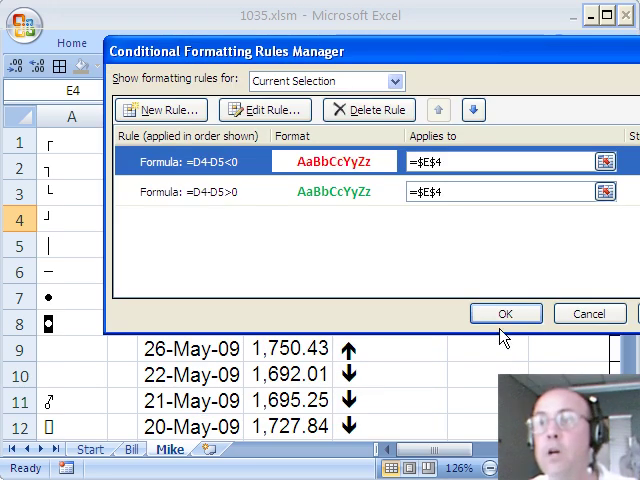
click(504, 312)
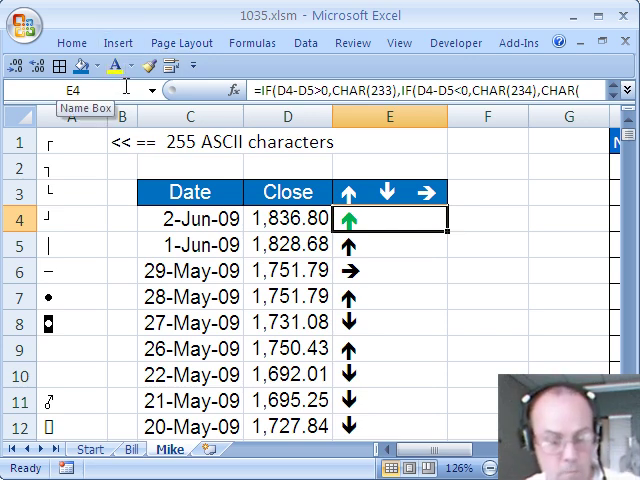
mouse_move(456, 240)
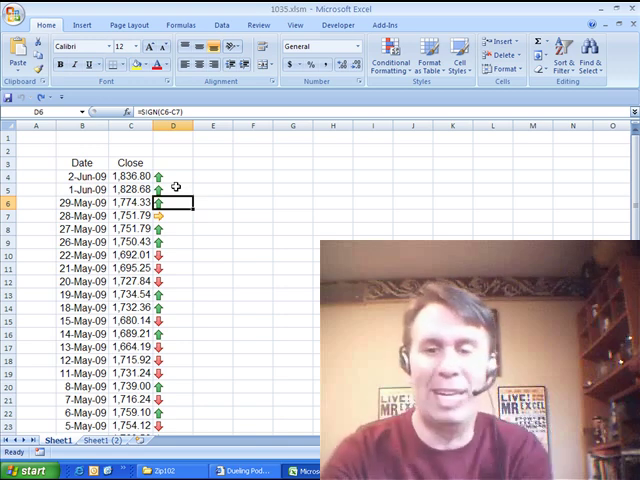
Step: Start an =IF( formula in D6 beside the 29-May-09 closing price
text(=IF()
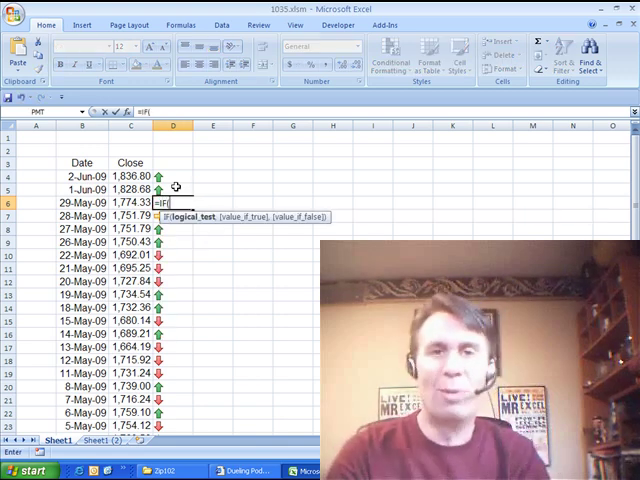